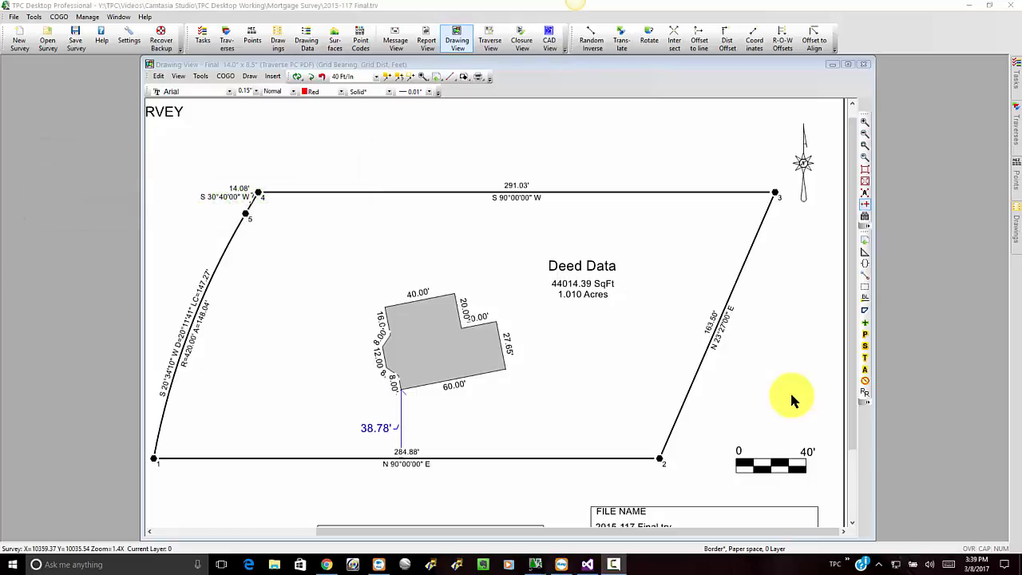
pyautogui.moveTo(773, 450)
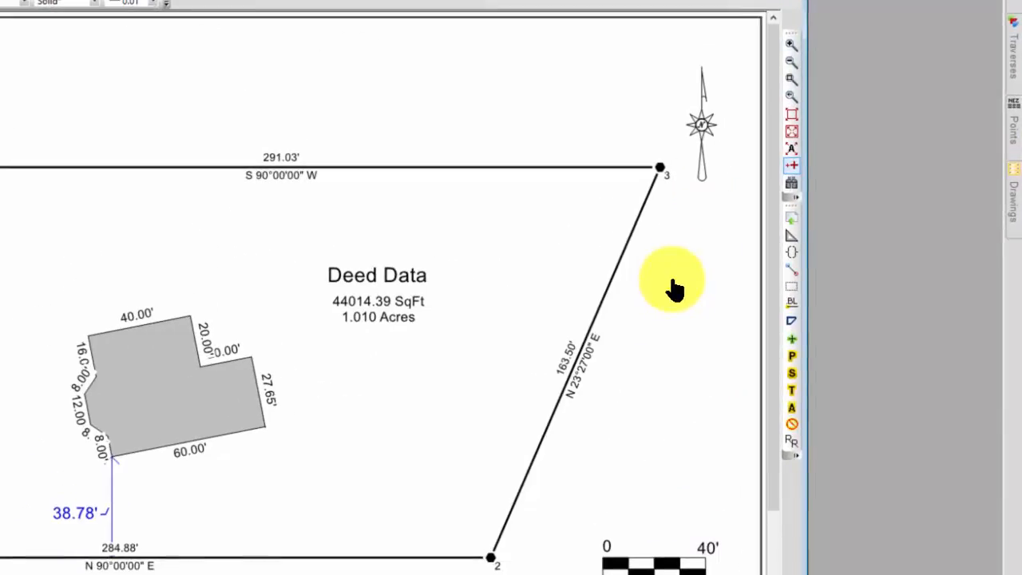
pyautogui.moveTo(702, 144)
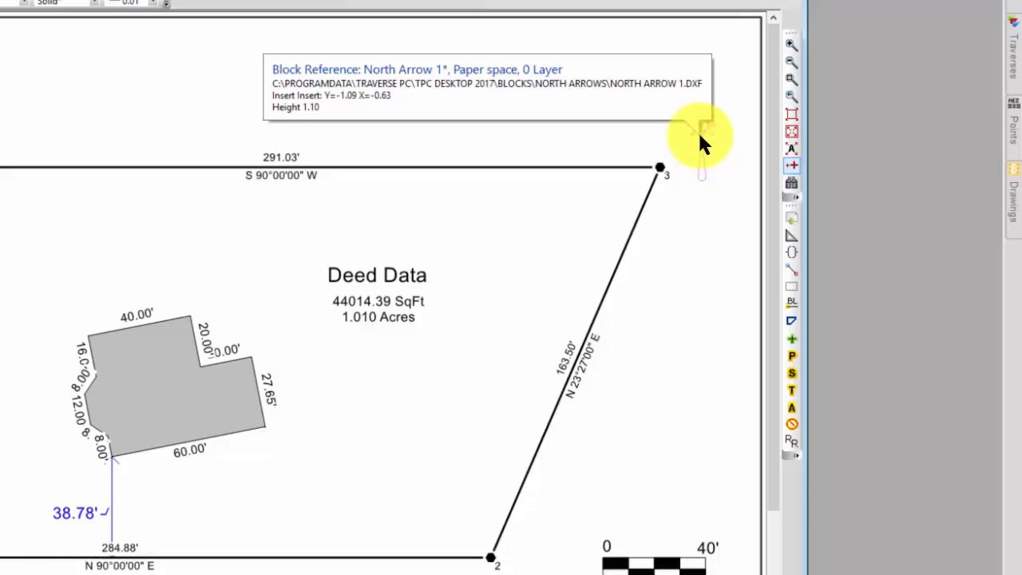
# Change the north arrow block's Height property to 1.50 in
pyautogui.rightClick(700, 140)
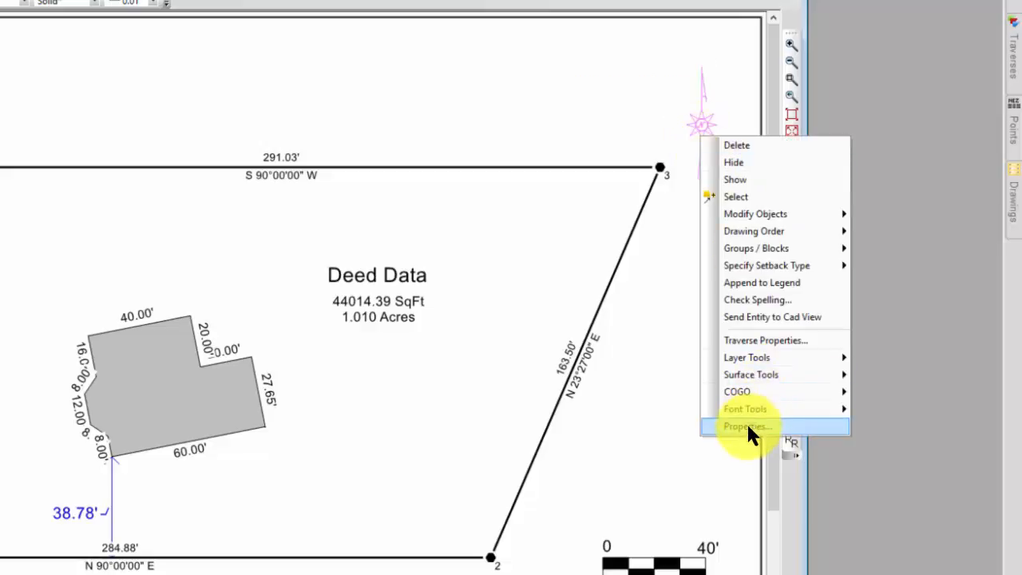
pyautogui.click(748, 426)
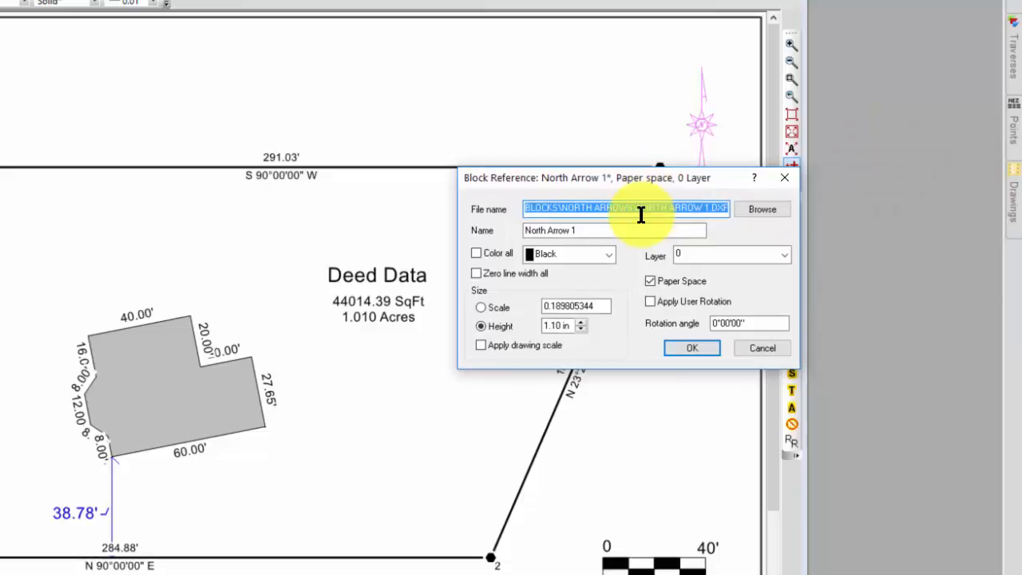
pyautogui.click(636, 208)
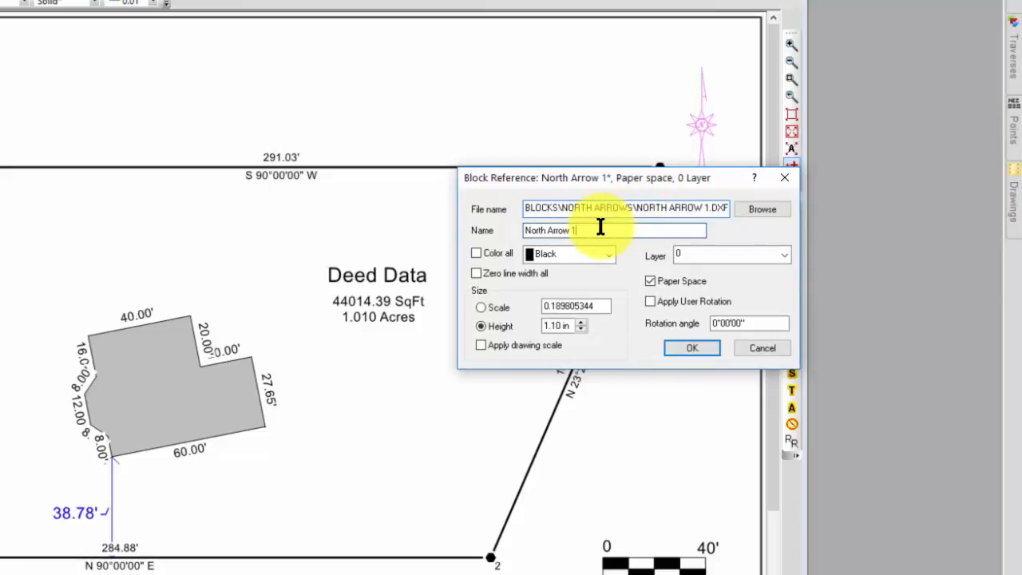
pyautogui.moveTo(753, 286)
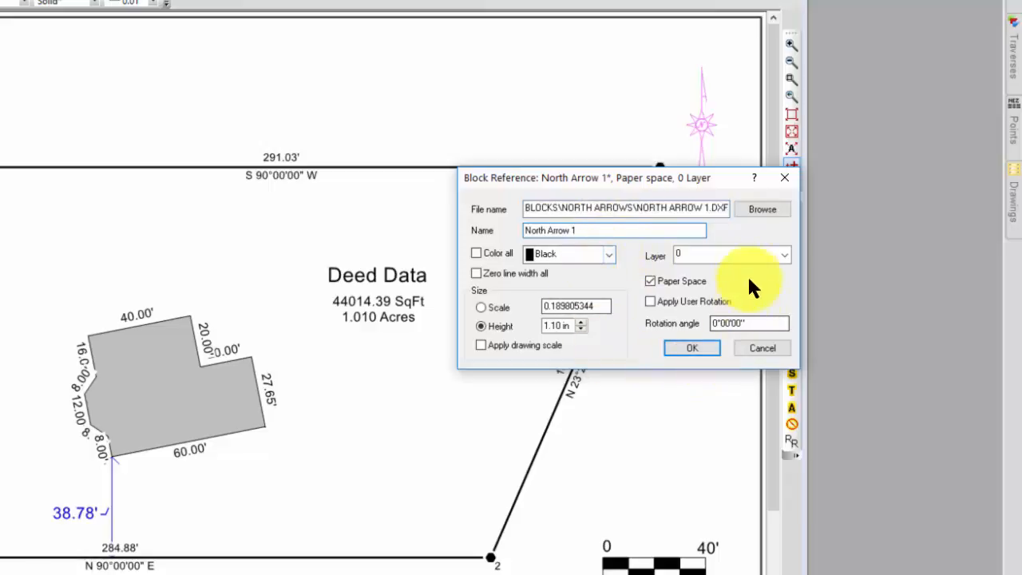
pyautogui.moveTo(747, 274)
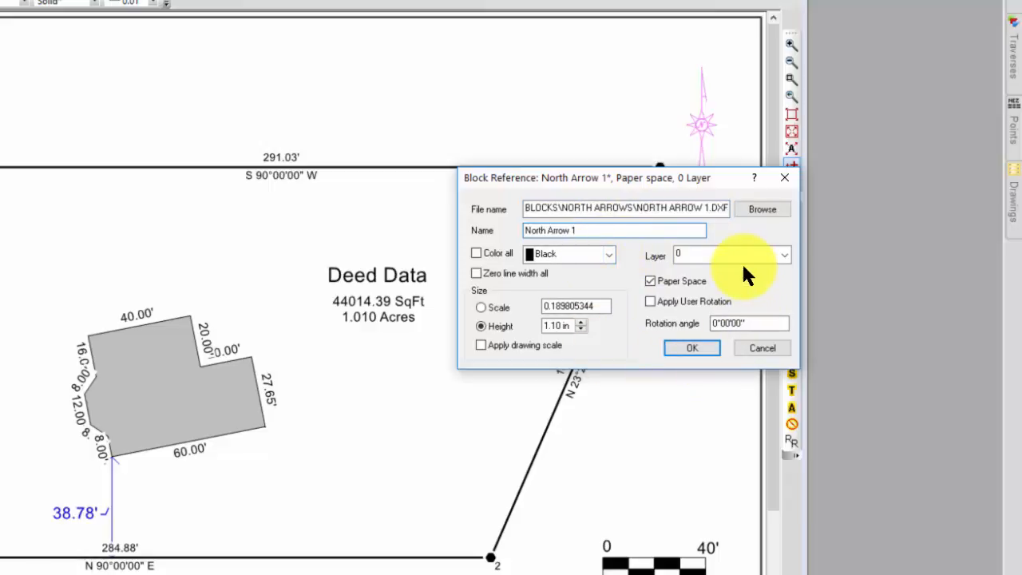
pyautogui.click(614, 230)
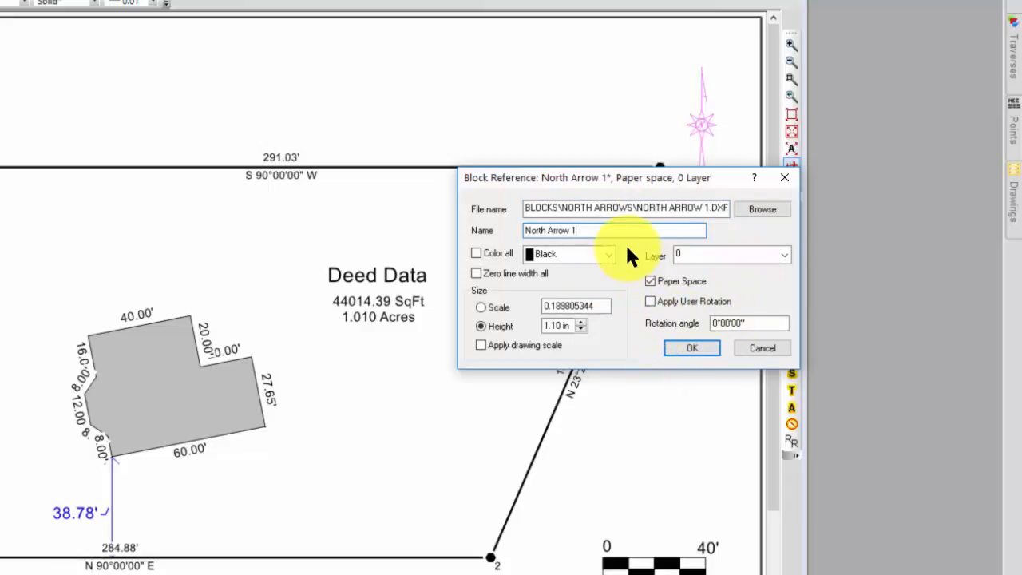
pyautogui.moveTo(535, 364)
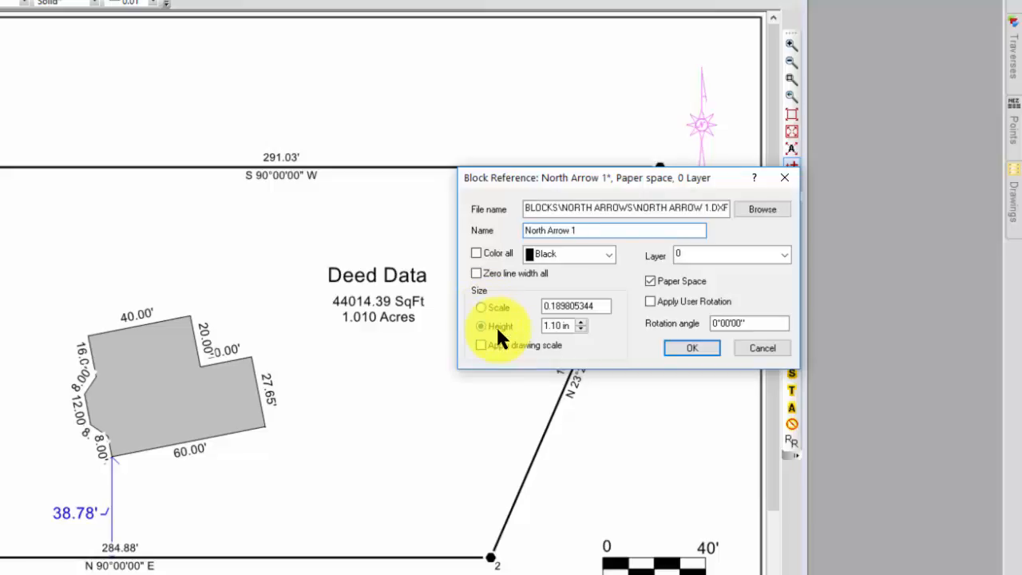
pyautogui.click(559, 326)
pyautogui.write('1.5')
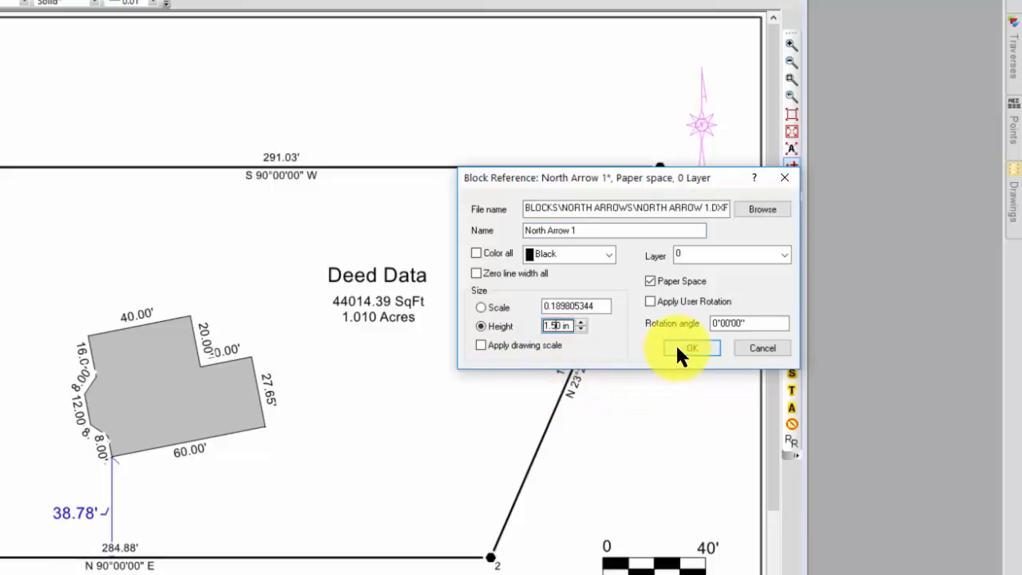
pyautogui.click(690, 348)
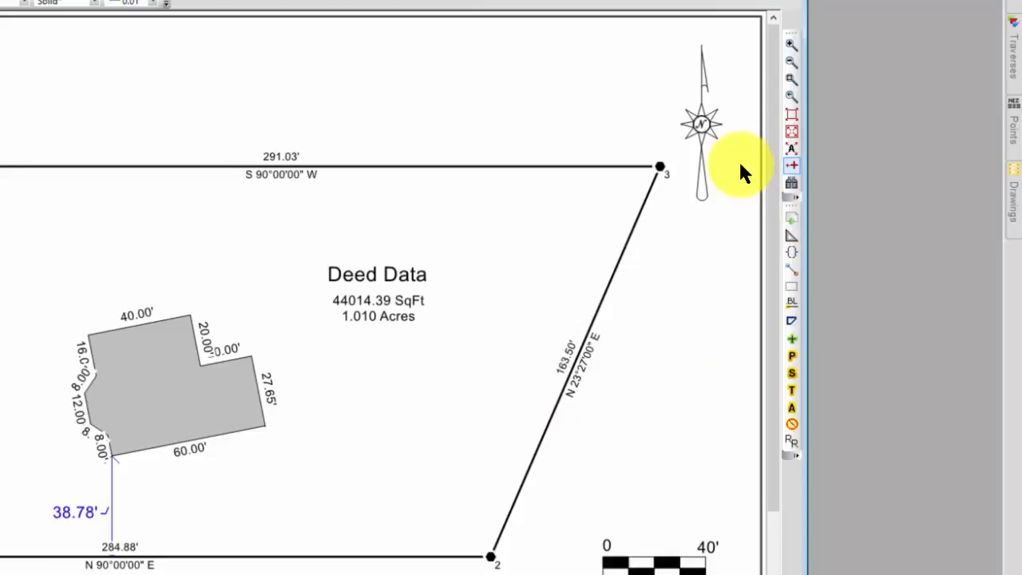
# Enable 'Color all' on the north arrow block with Red selected
pyautogui.rightClick(699, 124)
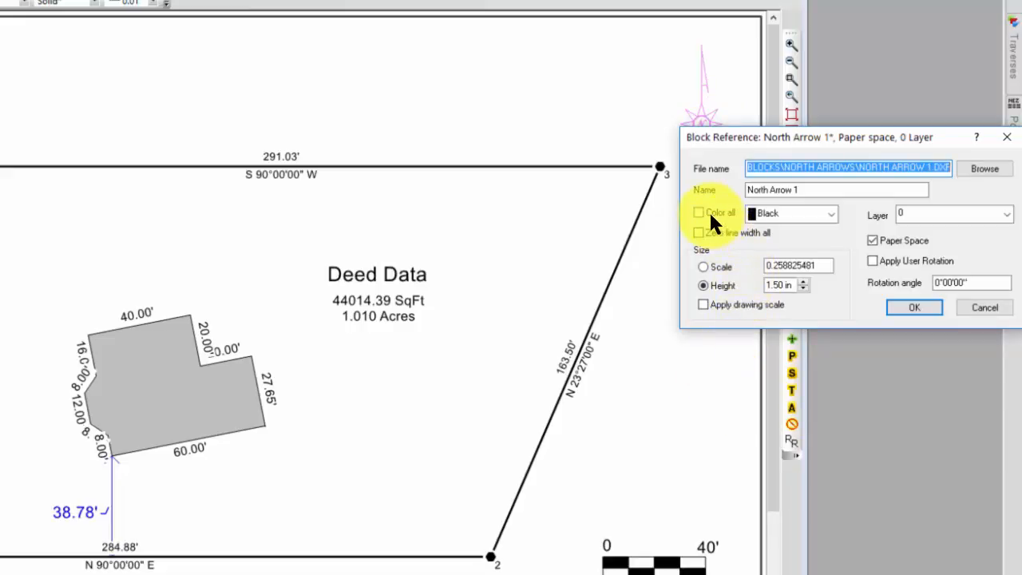
pyautogui.click(832, 213)
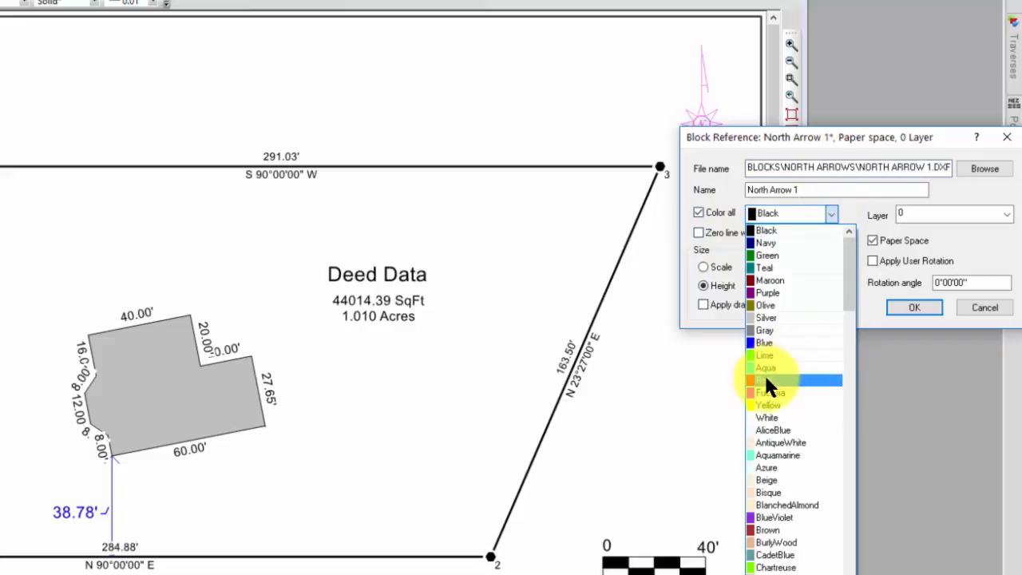
pyautogui.click(769, 381)
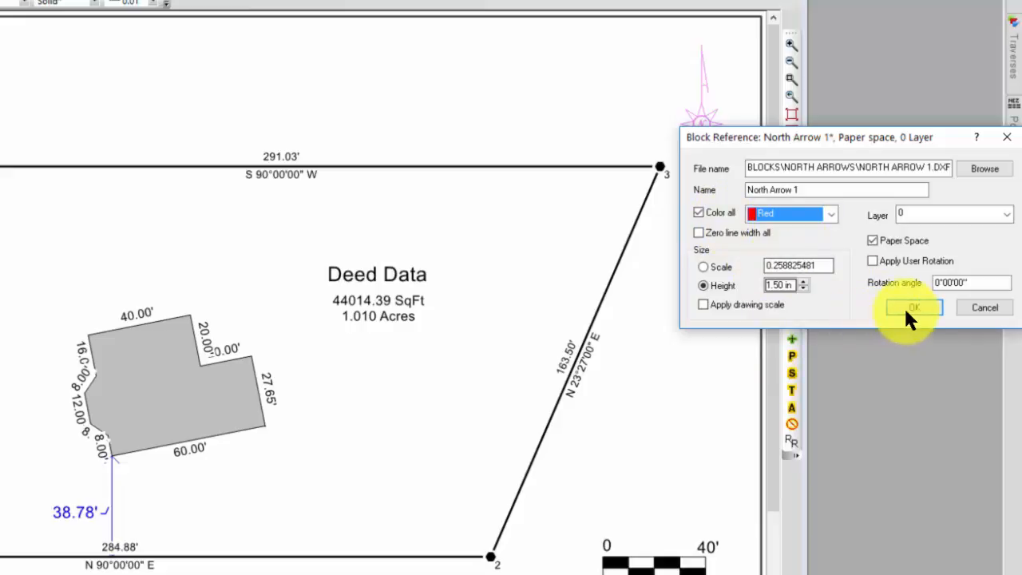
pyautogui.click(913, 306)
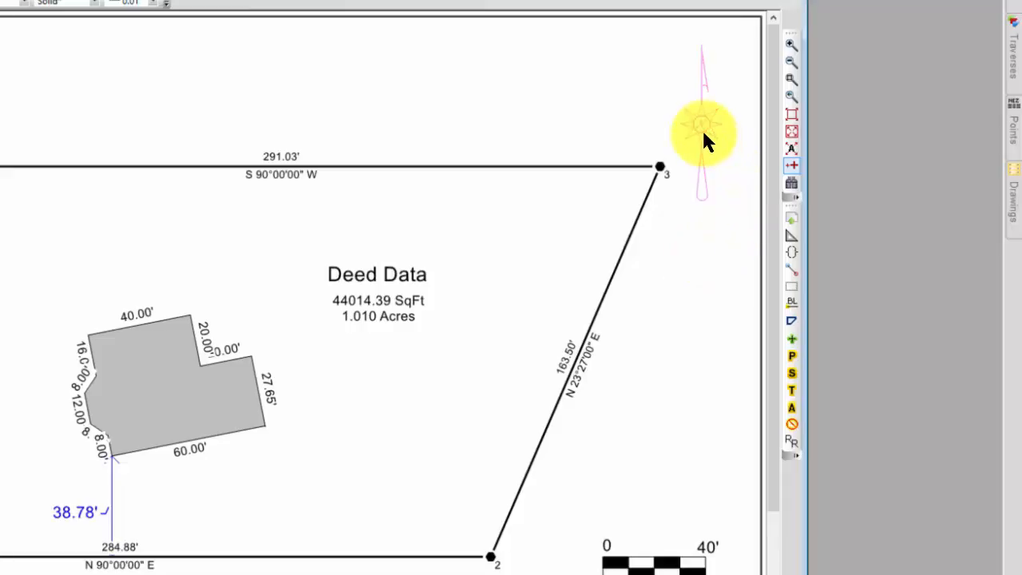
# Turn on 'Zero line width all' in the north arrow's block properties
pyautogui.rightClick(702, 124)
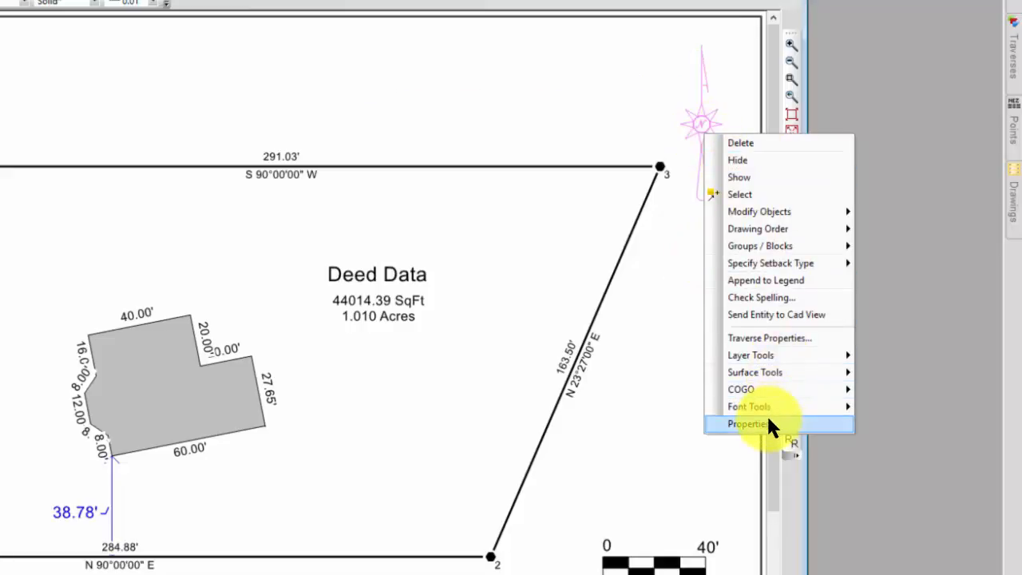
pyautogui.click(748, 424)
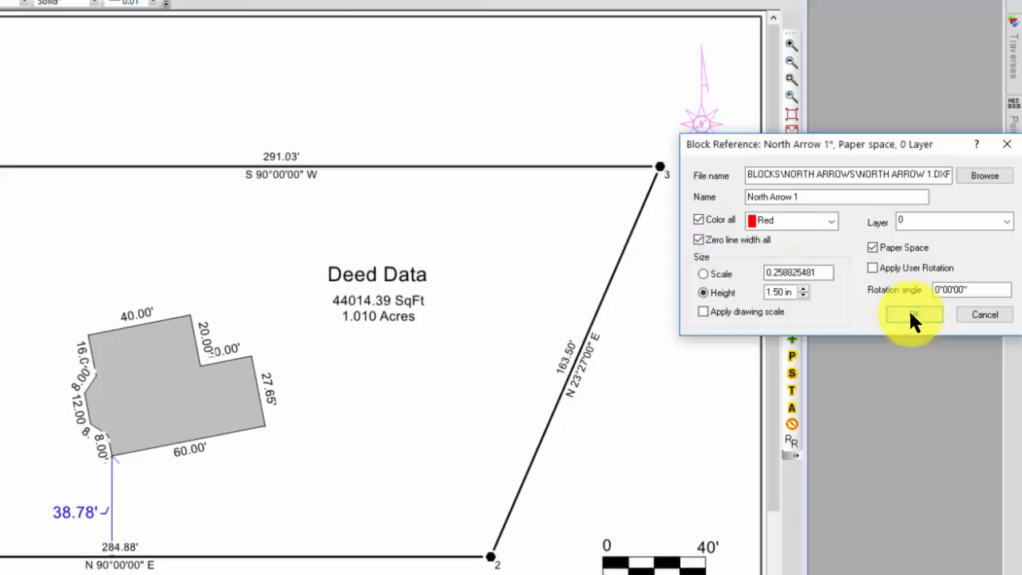
pyautogui.click(914, 314)
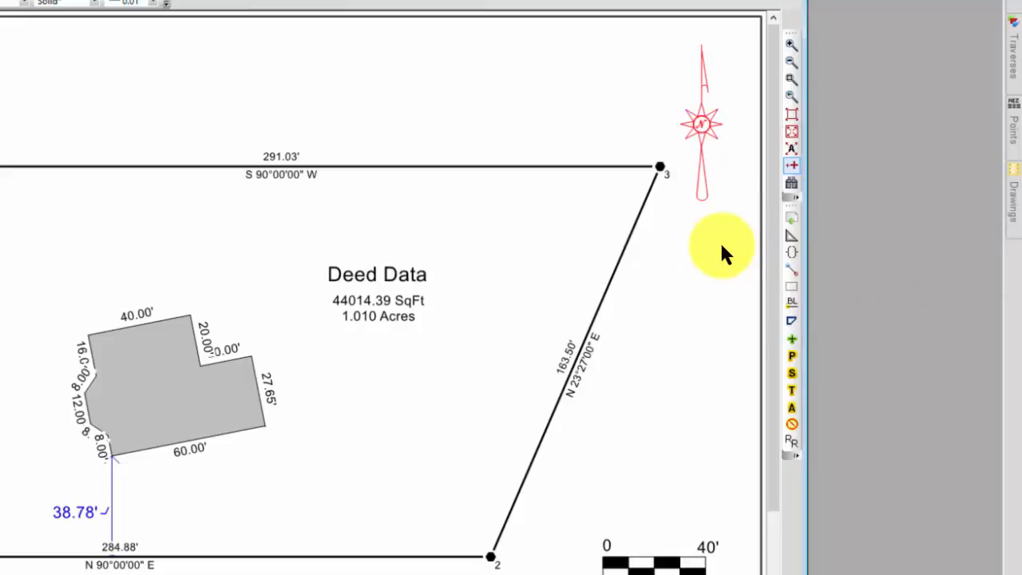
pyautogui.moveTo(110, 160)
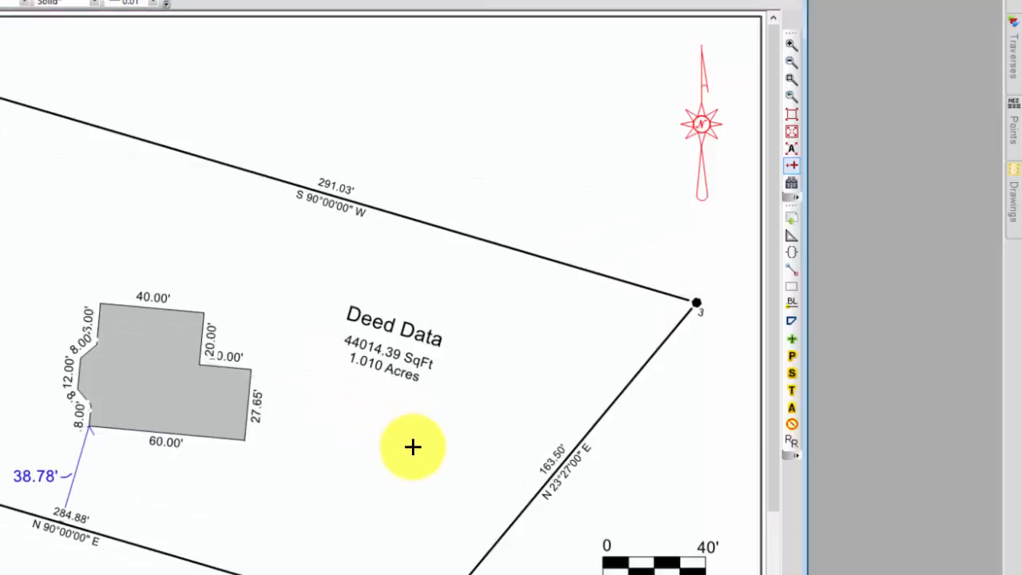
pyautogui.moveTo(551, 262)
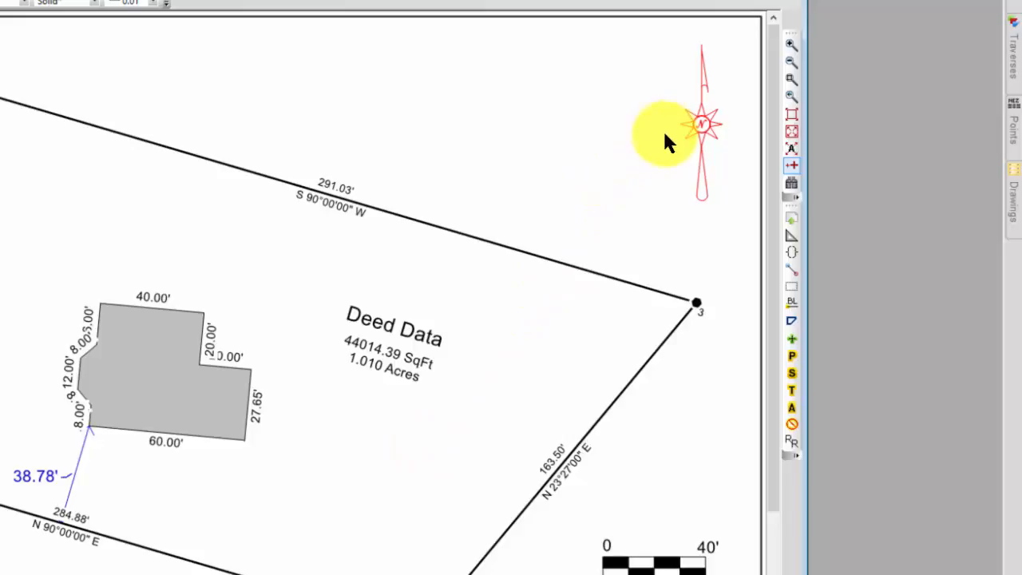
pyautogui.moveTo(655, 153)
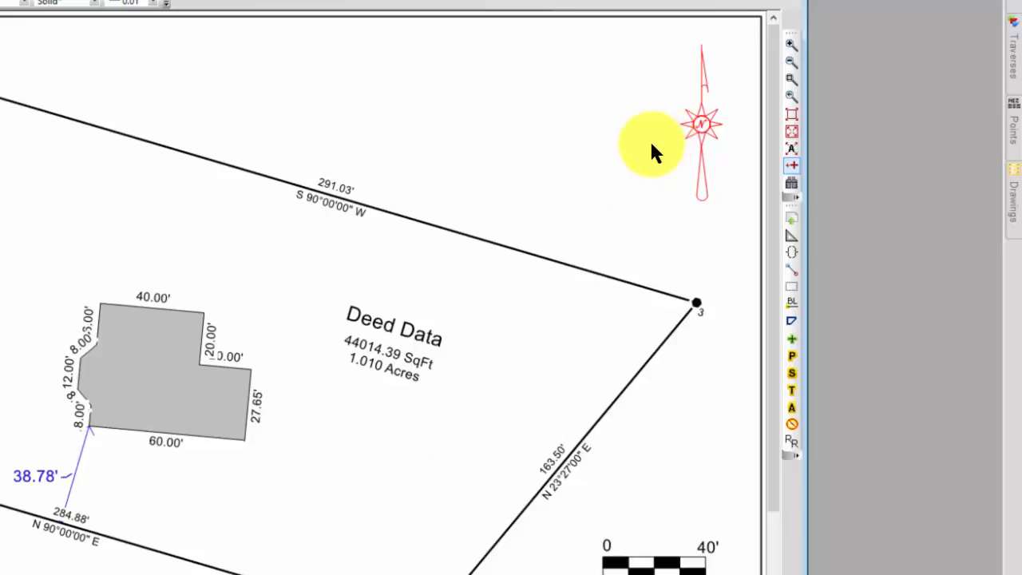
pyautogui.moveTo(661, 152)
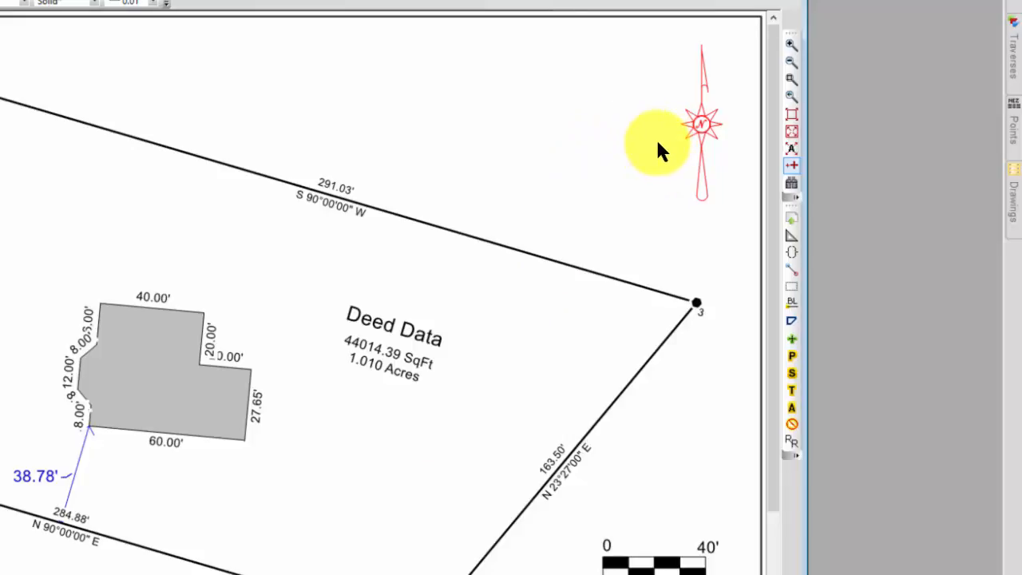
pyautogui.moveTo(657, 243)
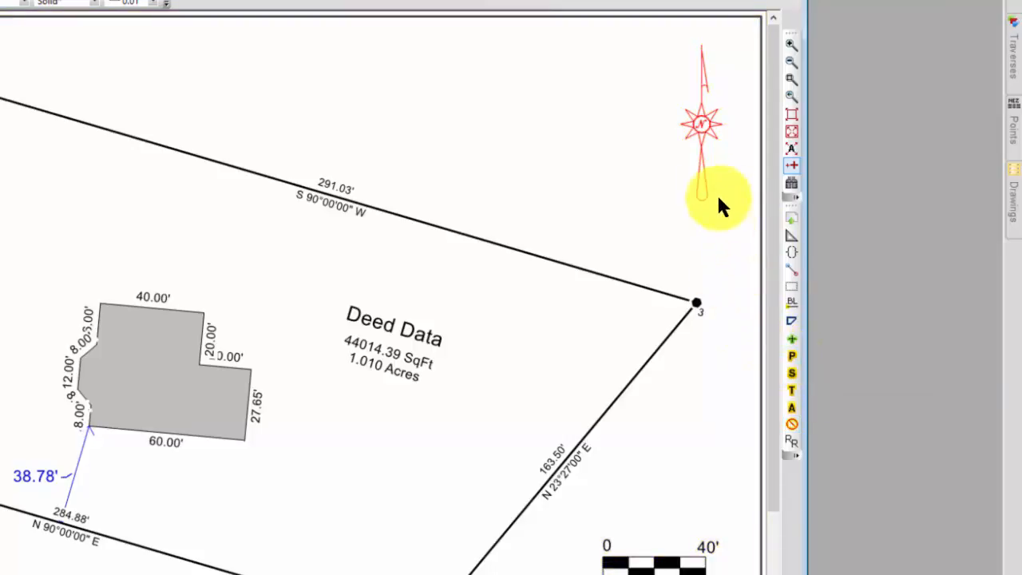
# Enable 'Apply User Rotation' in the north arrow's block properties
pyautogui.rightClick(703, 156)
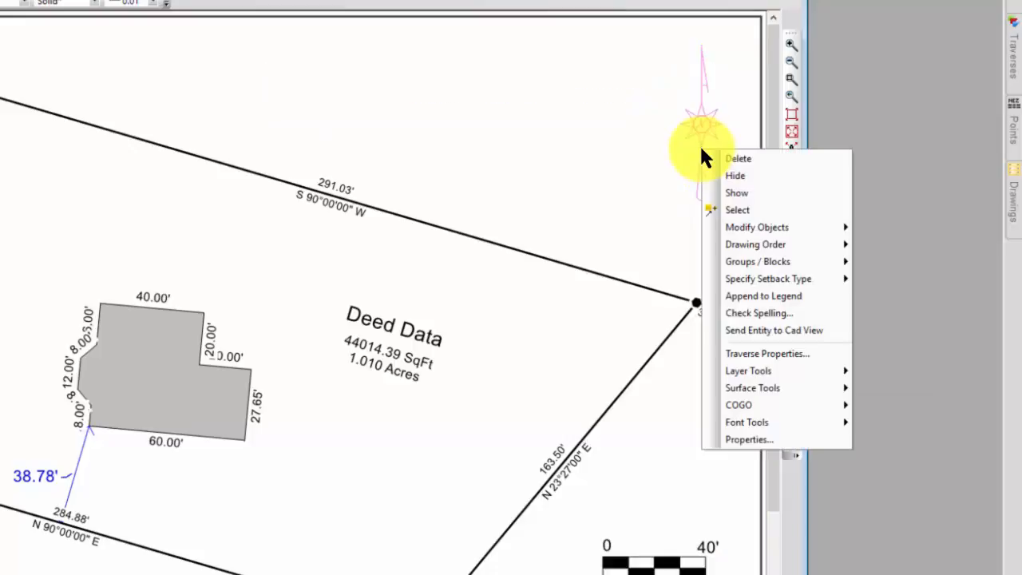
pyautogui.click(749, 439)
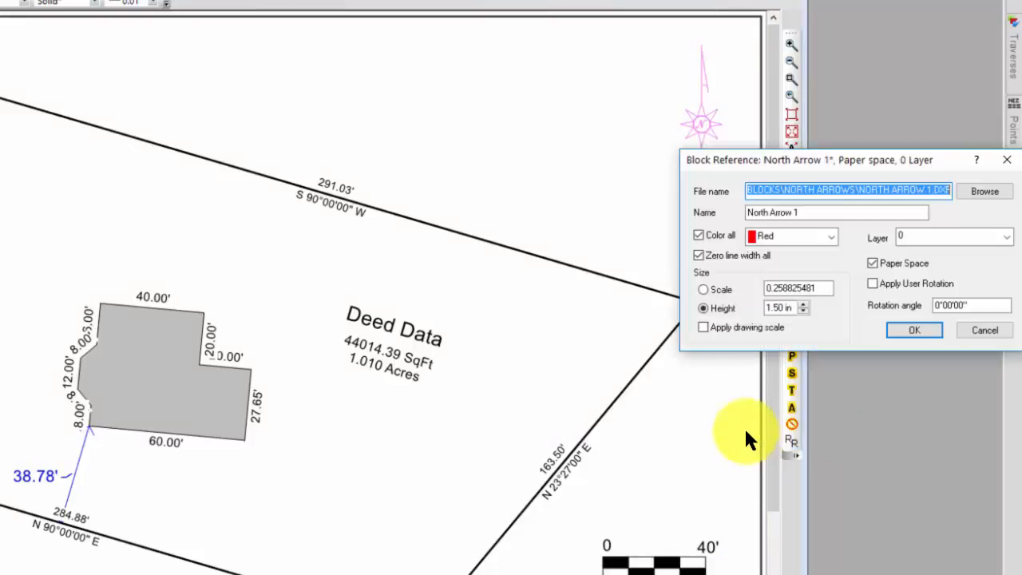
pyautogui.click(872, 284)
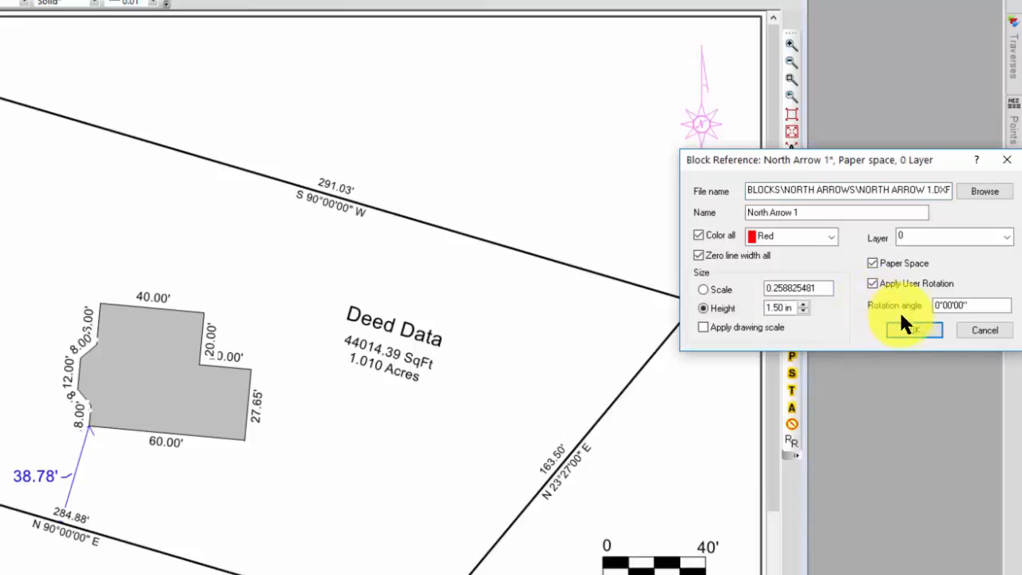
pyautogui.click(914, 330)
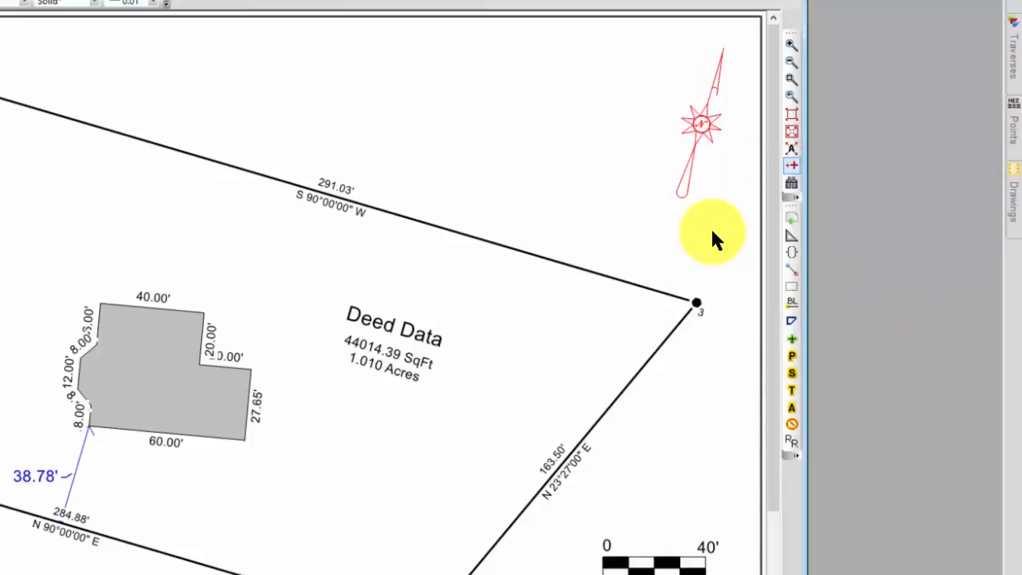
pyautogui.moveTo(727, 163)
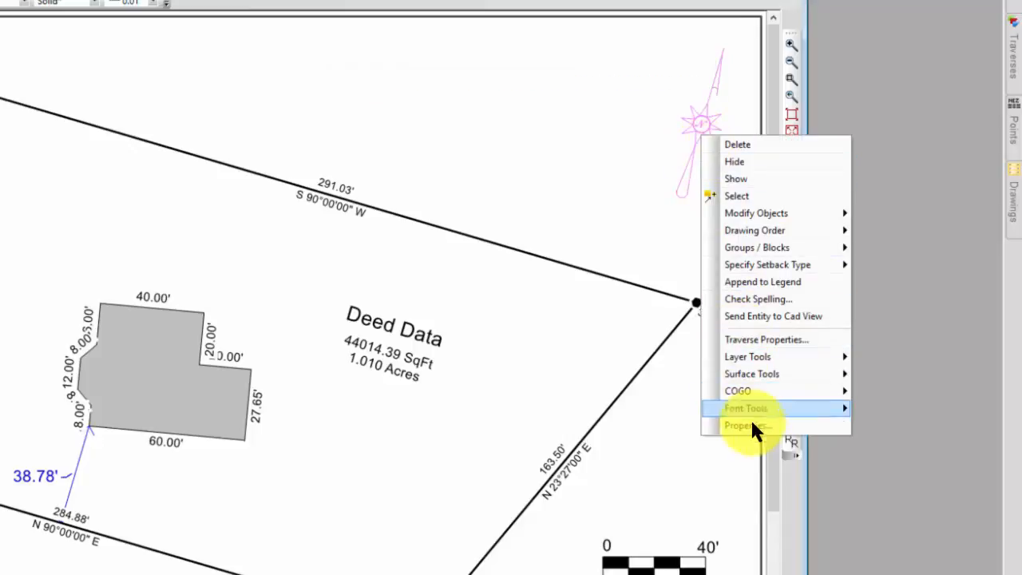
# Reopen the north arrow's block properties to check the rotation option
pyautogui.click(746, 425)
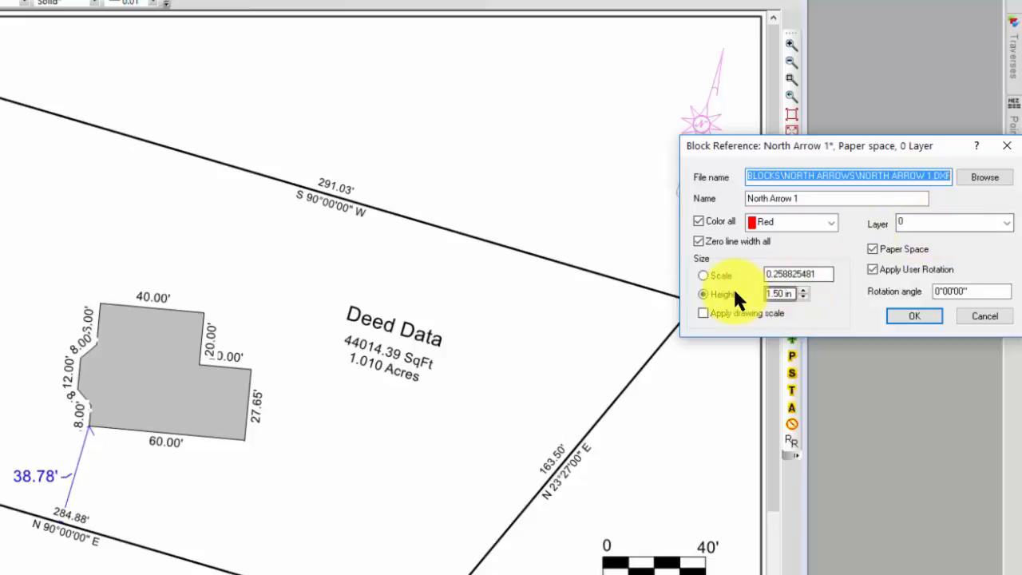
pyautogui.moveTo(726, 286)
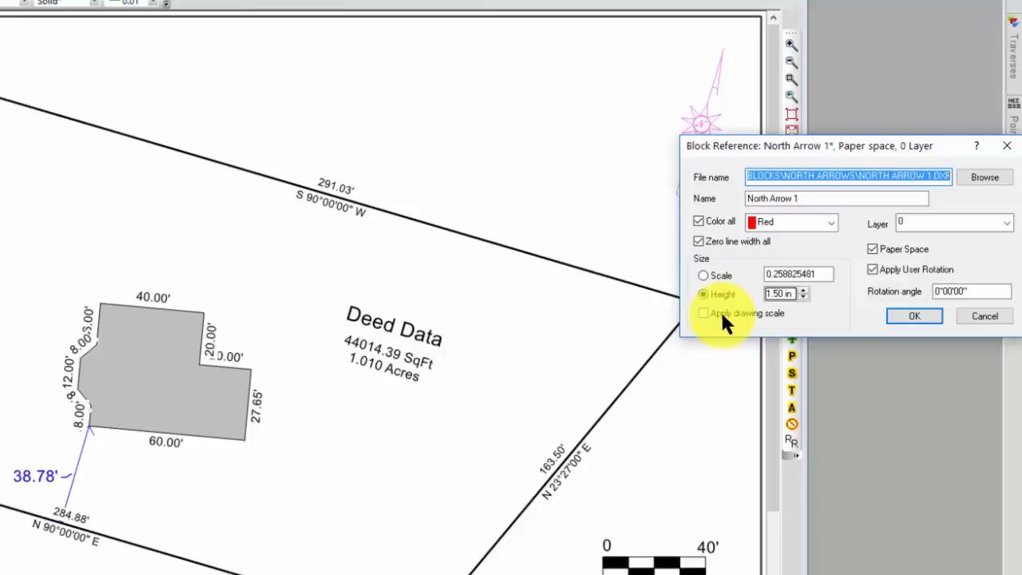
pyautogui.moveTo(871, 264)
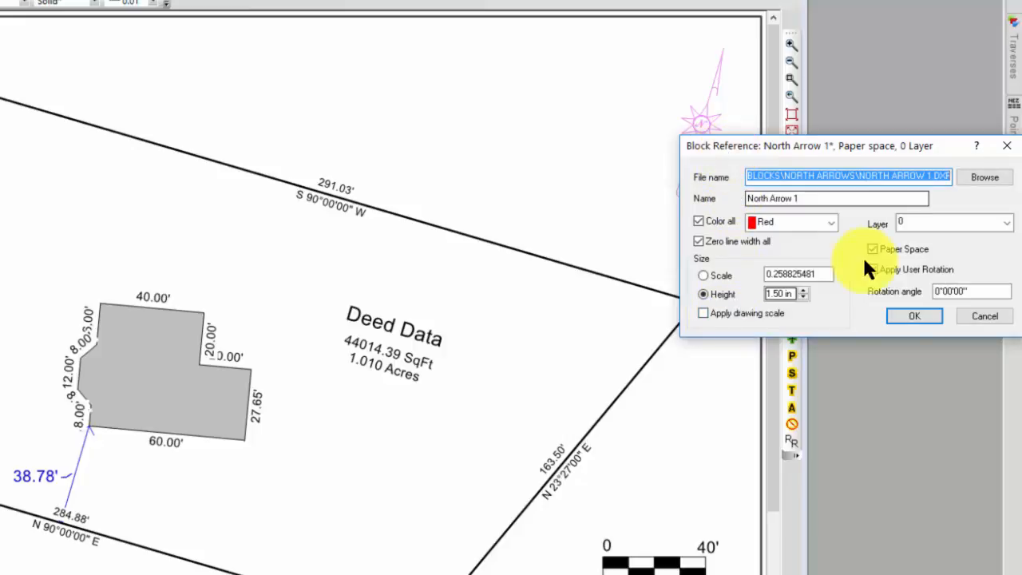